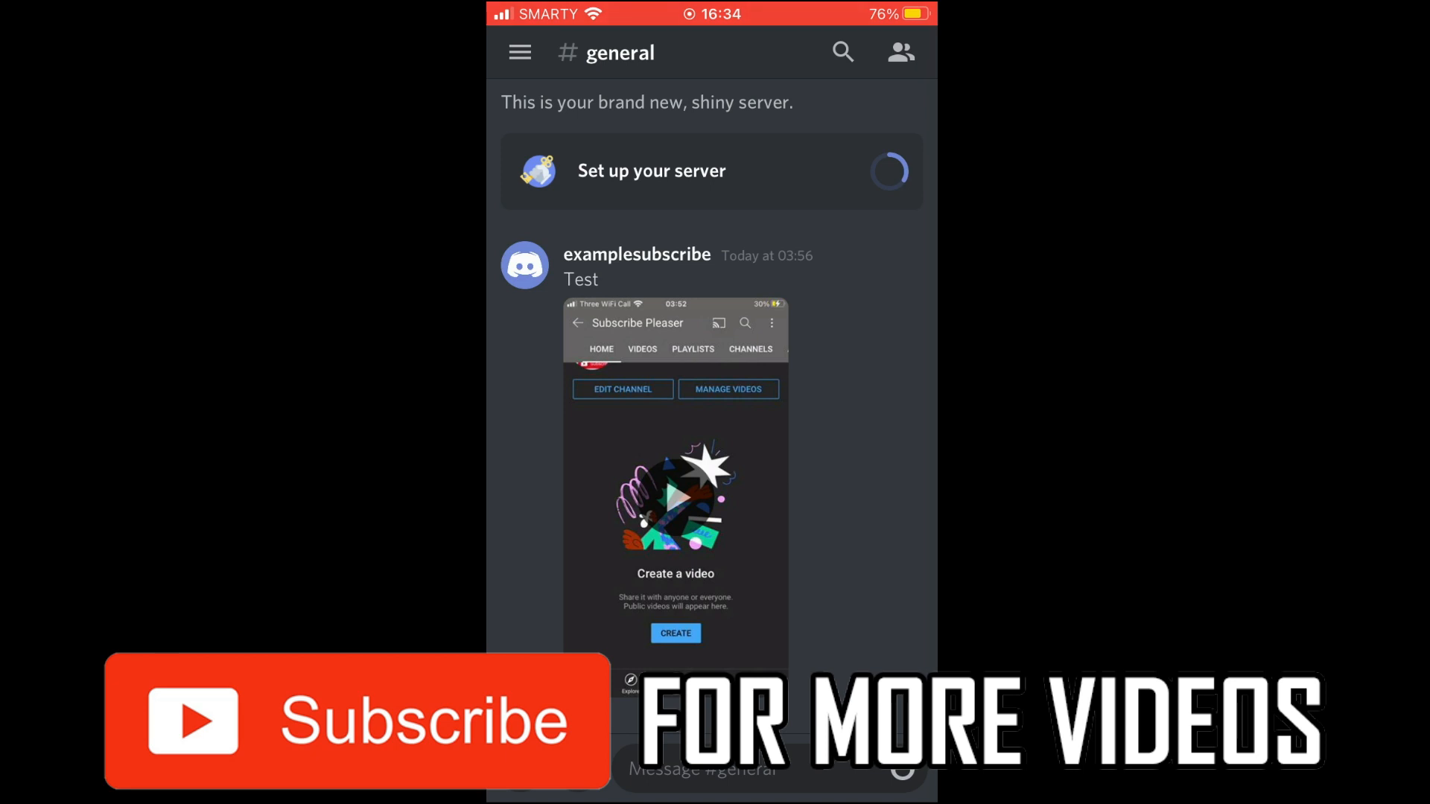
Step: Leave the general channel via the sidebar and go to the empty Friends screen
{"action": "left_click", "coordinate": [519, 52]}
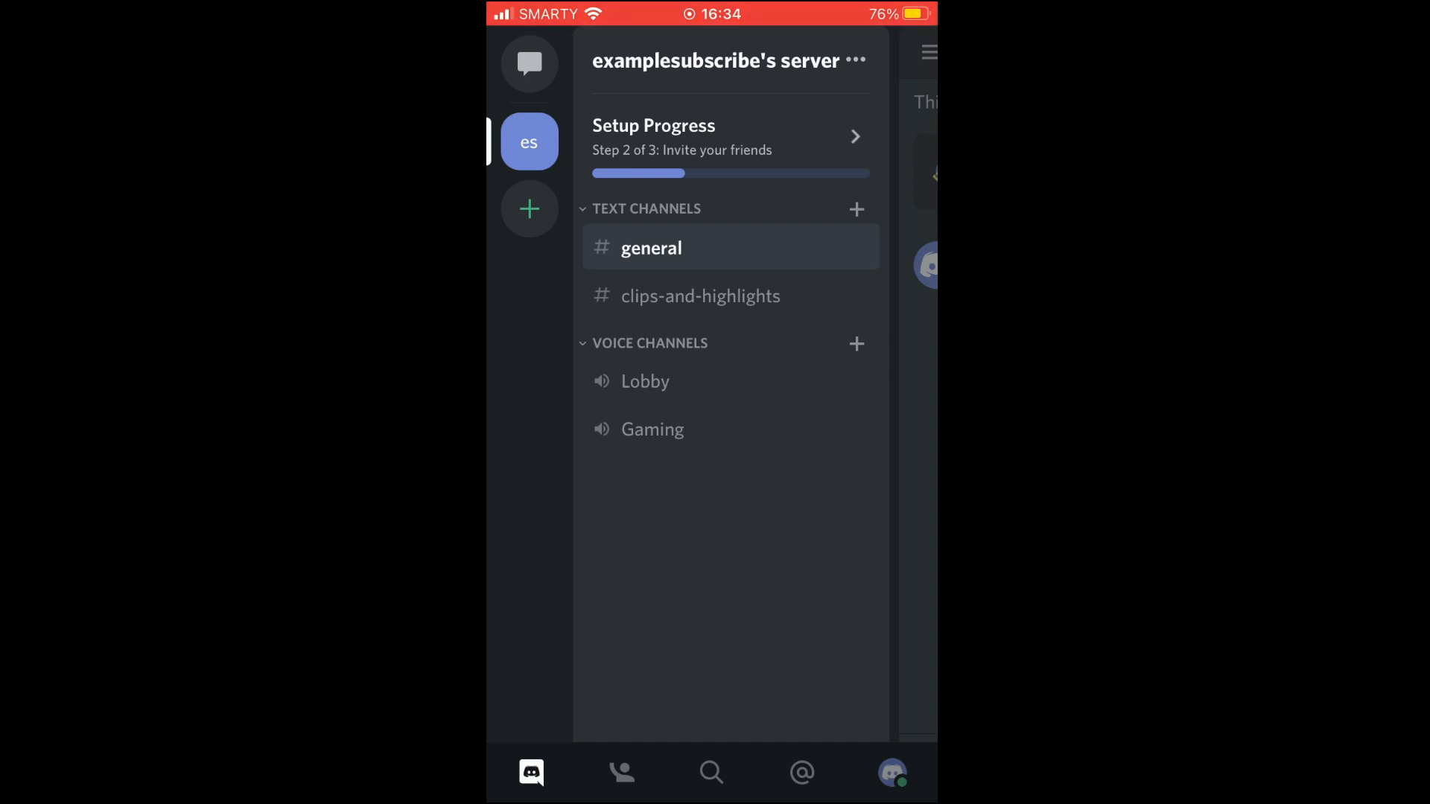
{"action": "left_click", "coordinate": [623, 773]}
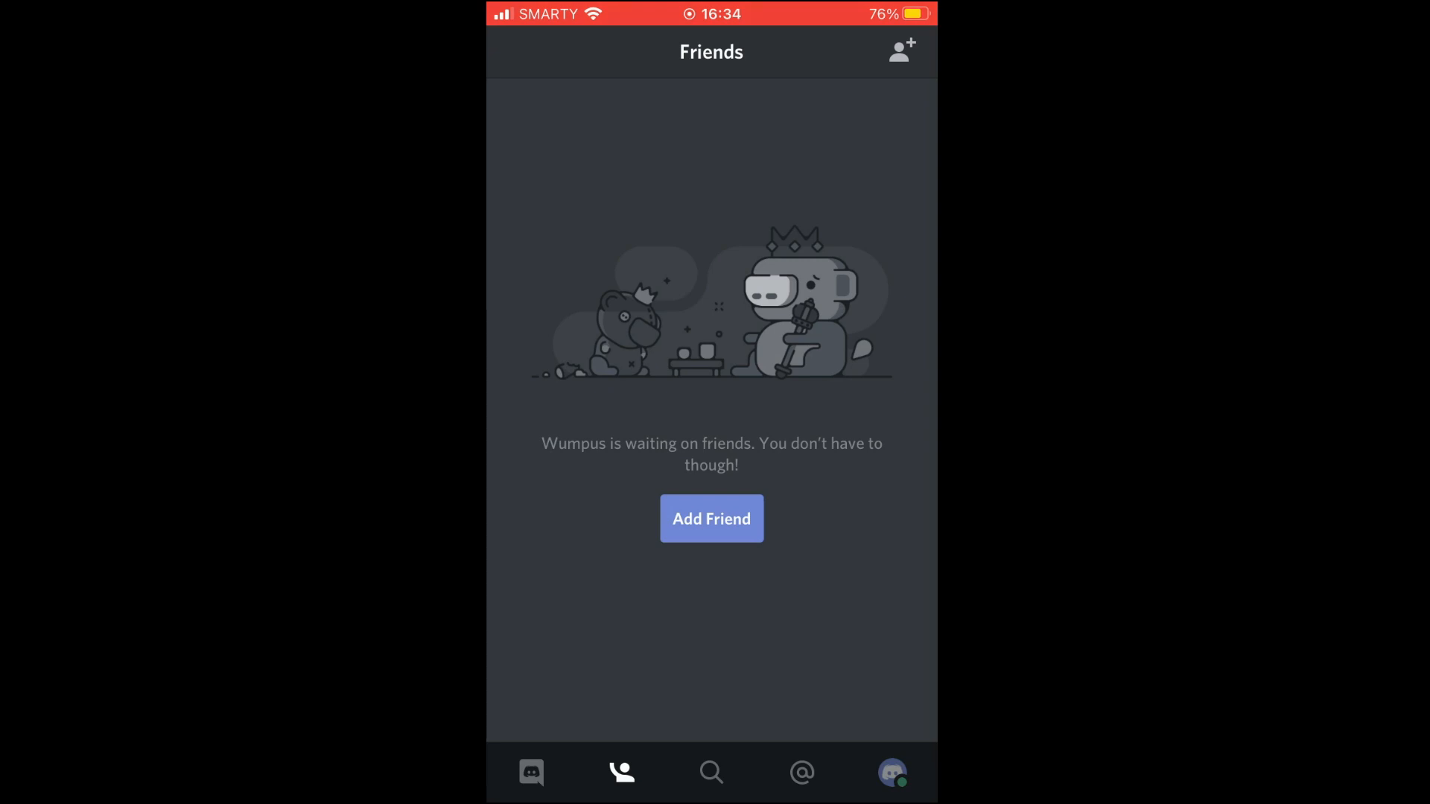
Step: Start a new friend request and enter the username 'subscribeplease'
{"action": "left_click", "coordinate": [712, 518]}
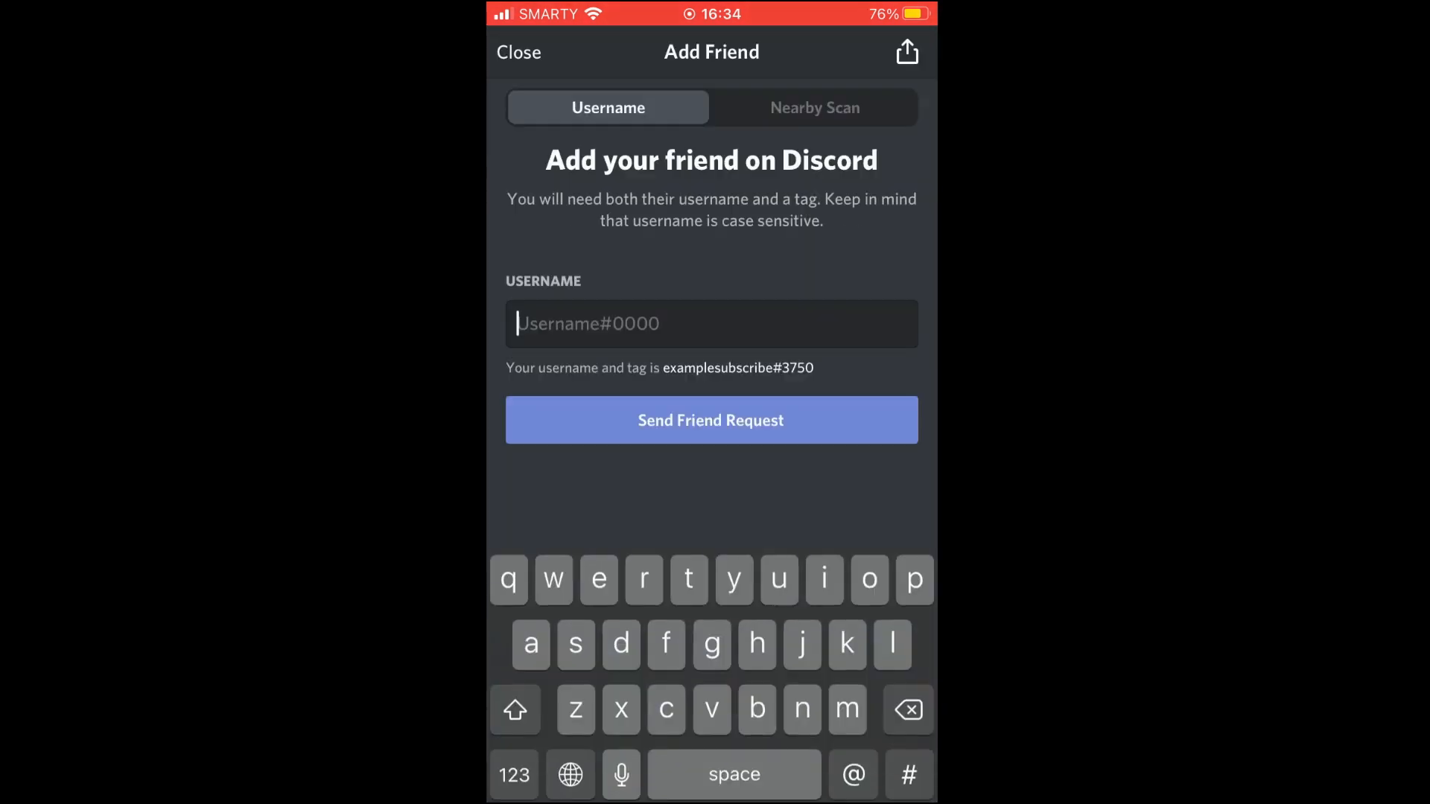
{"action": "type", "text": "s"}
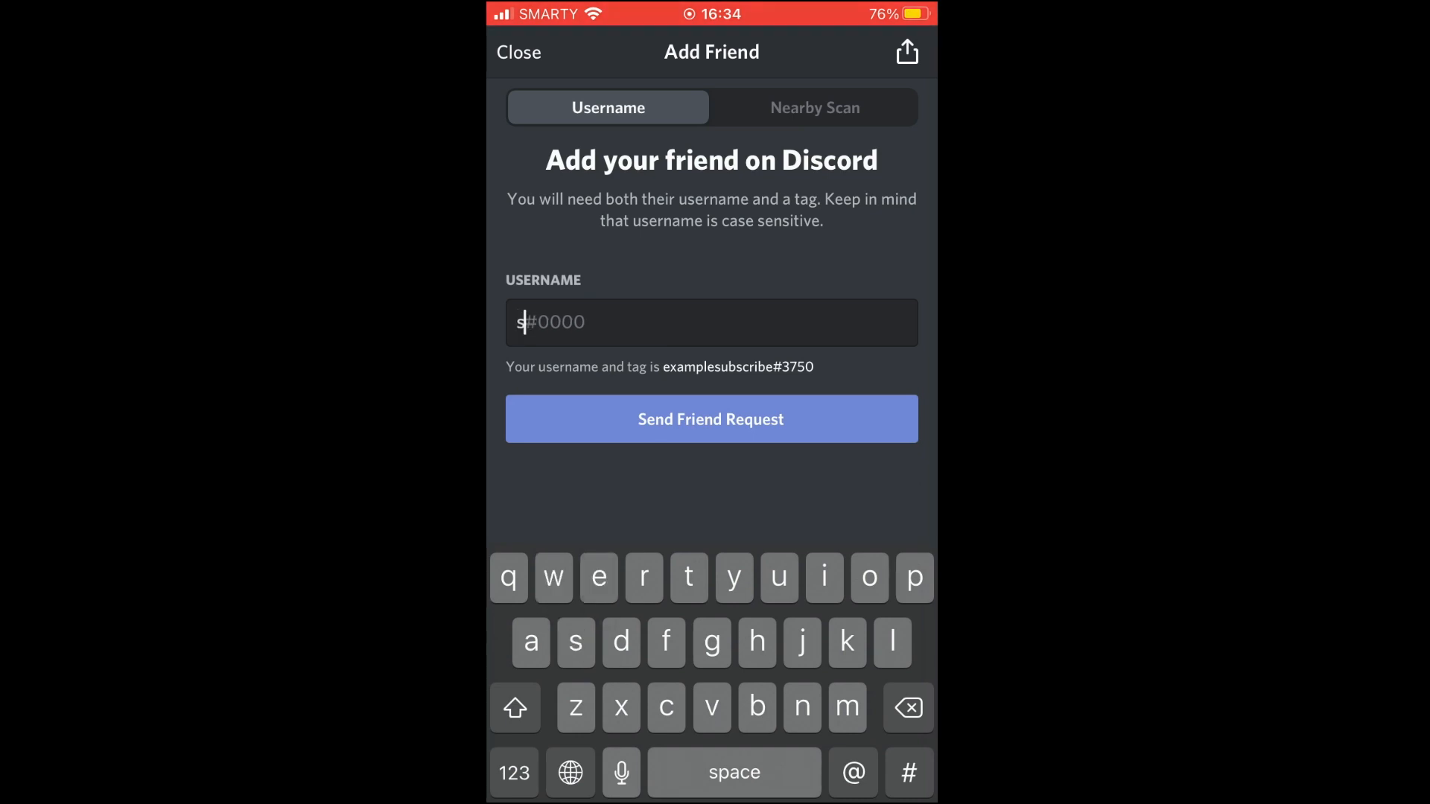
{"action": "type", "text": "ubscribe"}
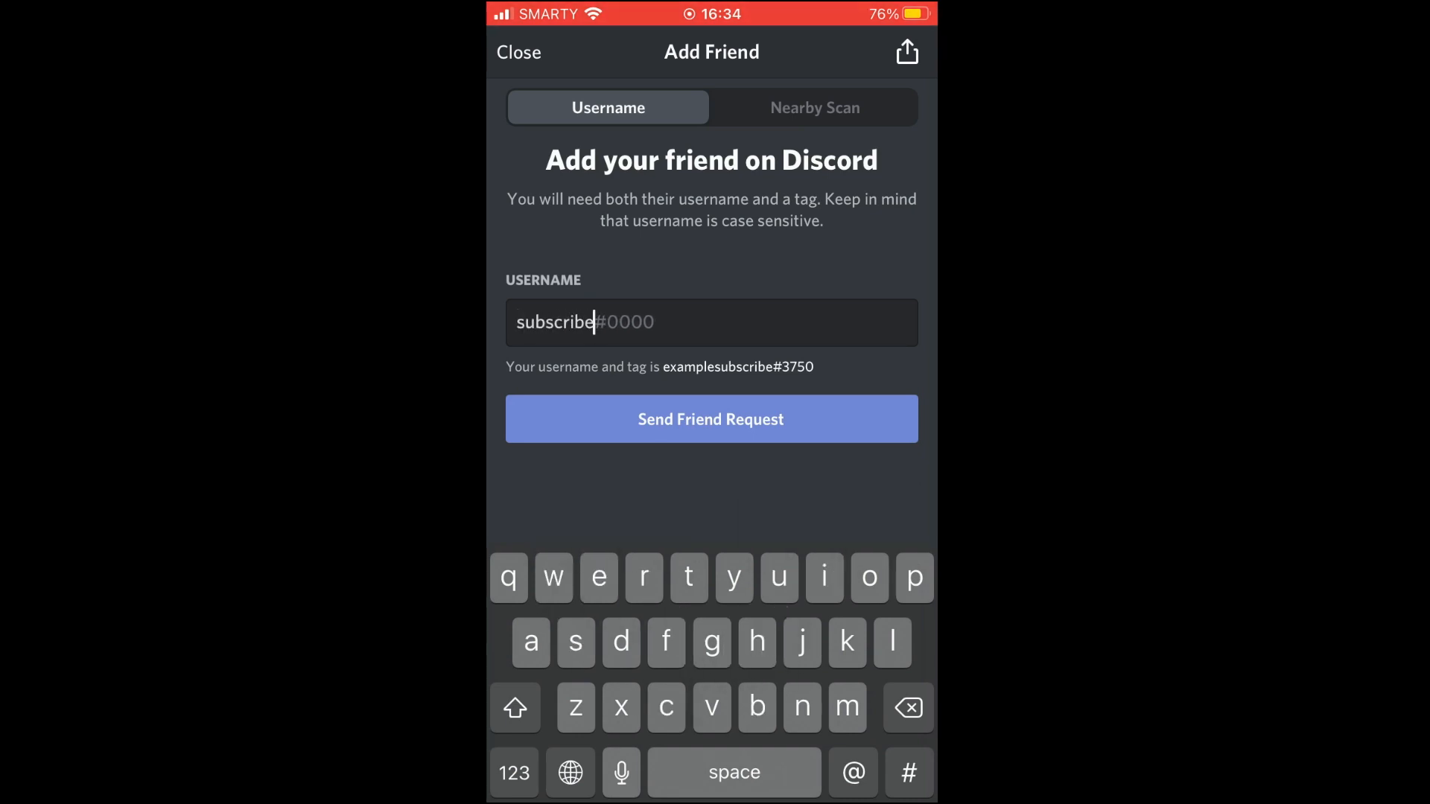
{"action": "type", "text": "please"}
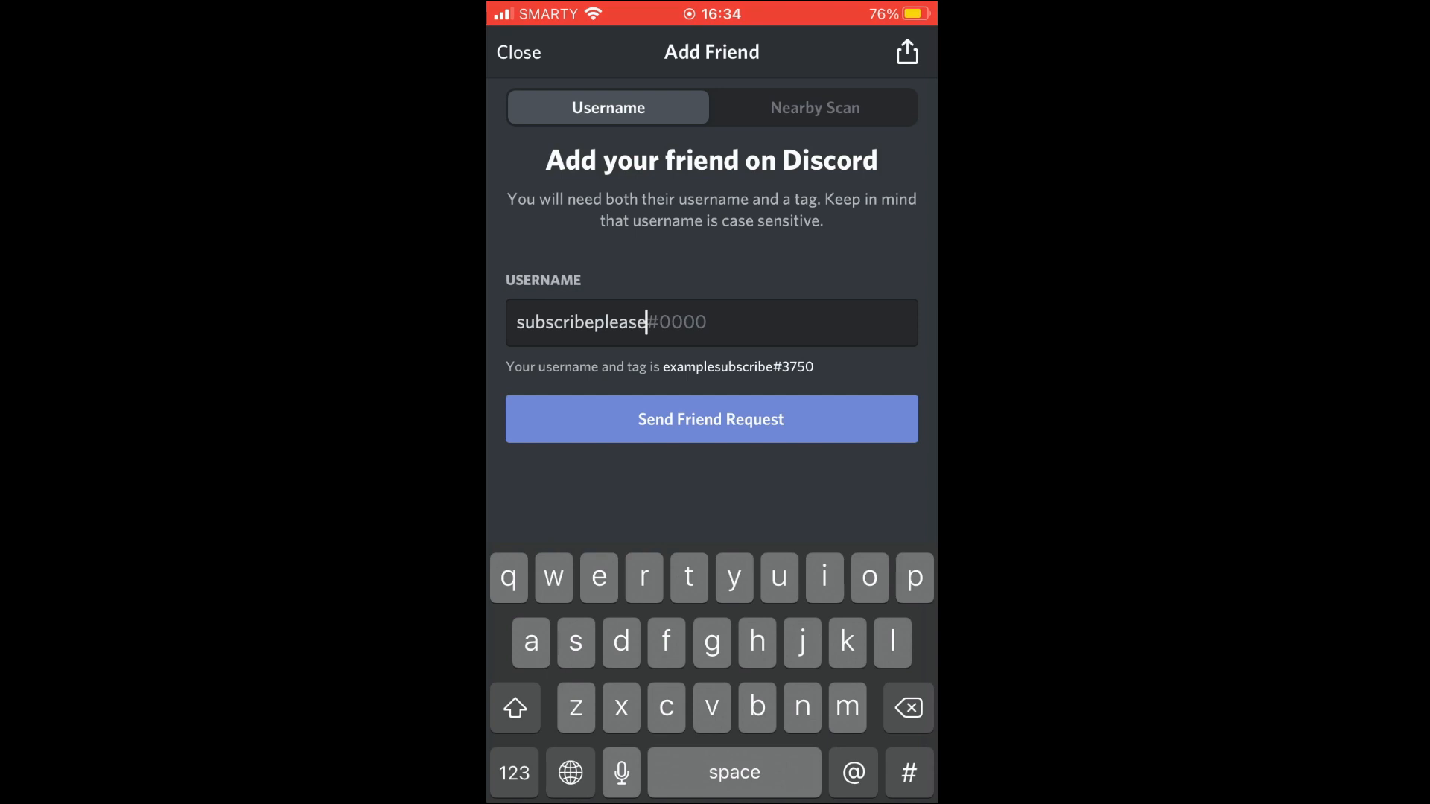
{"action": "left_click", "coordinate": [519, 773]}
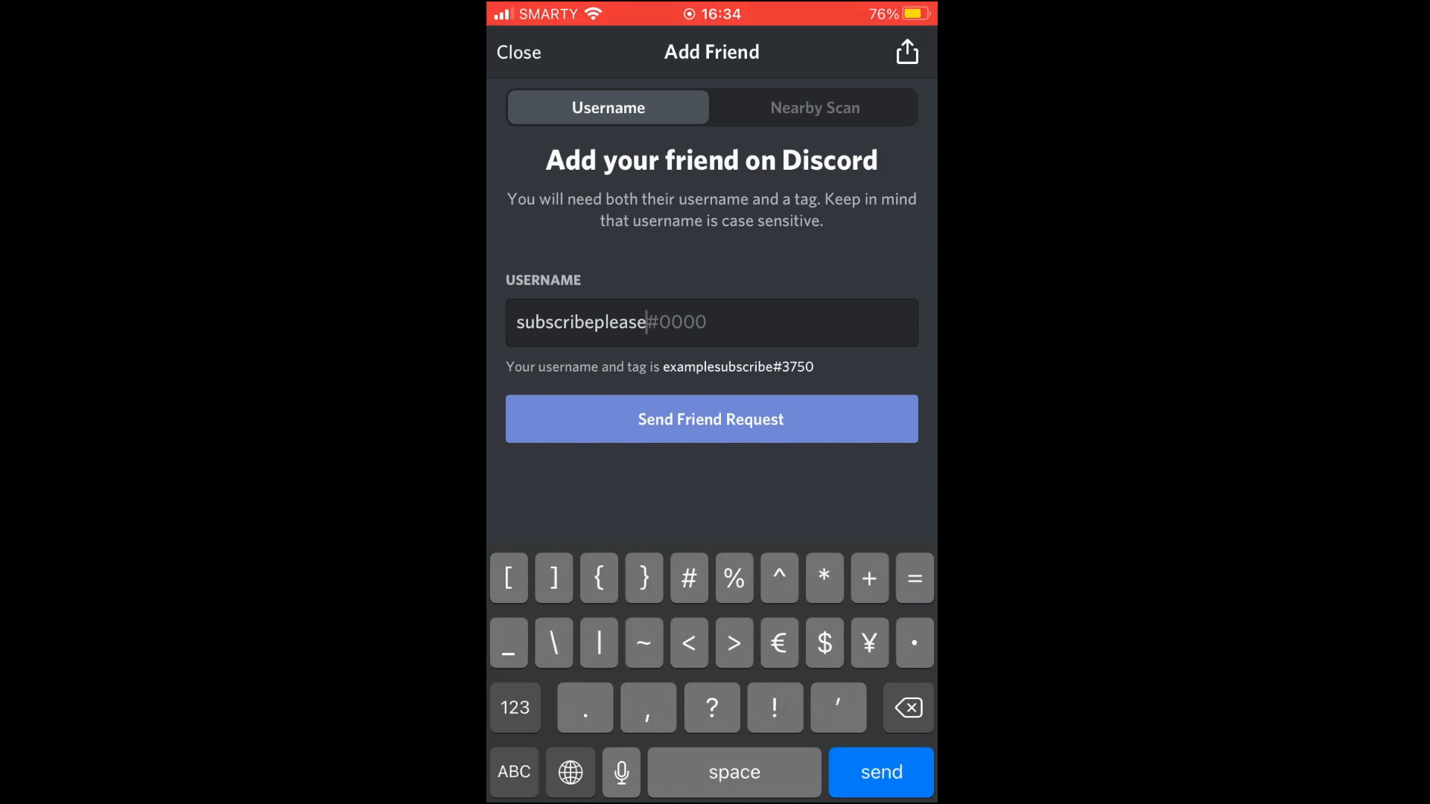
Step: Complete the tag as subscribeplease#1481, send the request, and return to Friends
{"action": "left_click", "coordinate": [688, 578]}
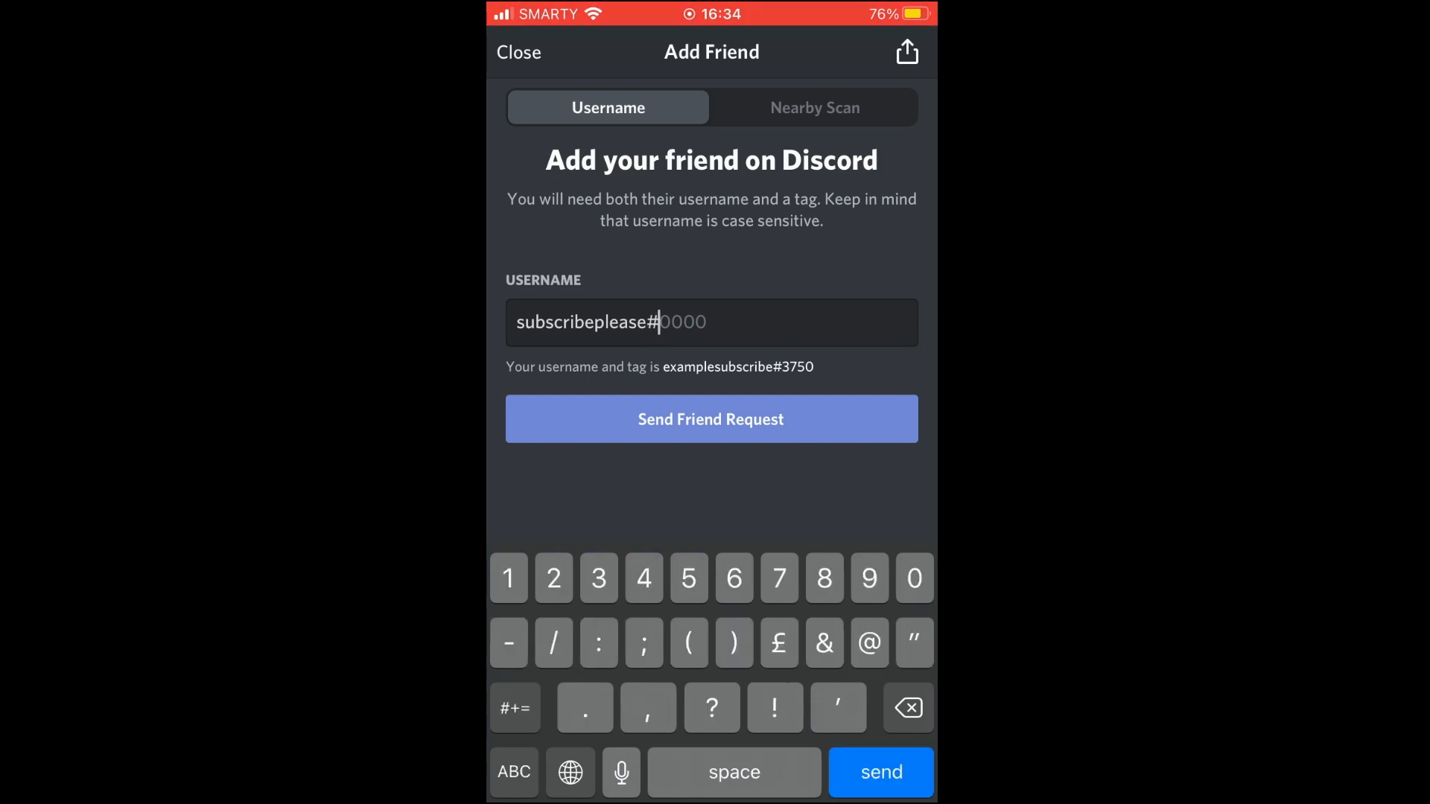
{"action": "type", "text": "1481"}
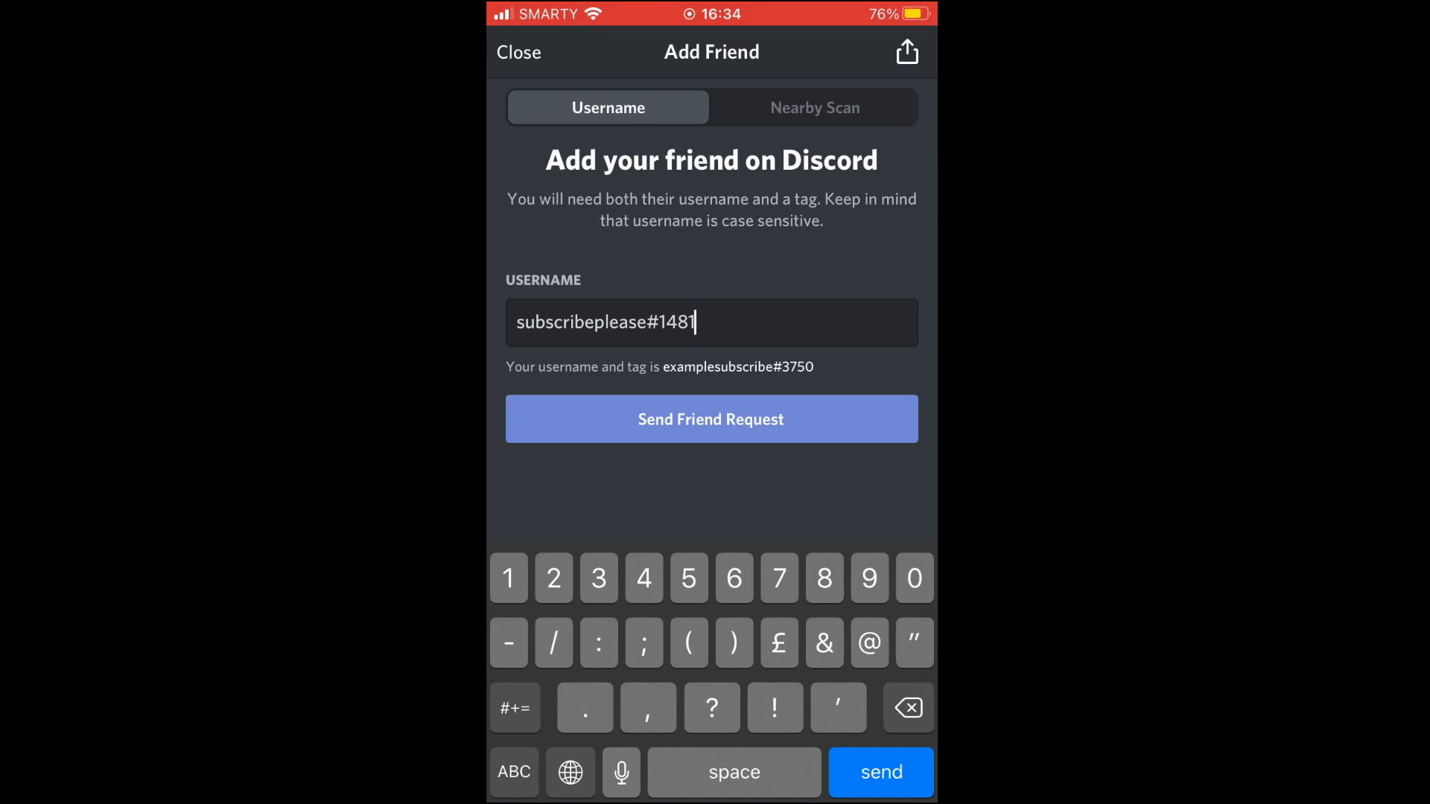
{"action": "left_click", "coordinate": [710, 418]}
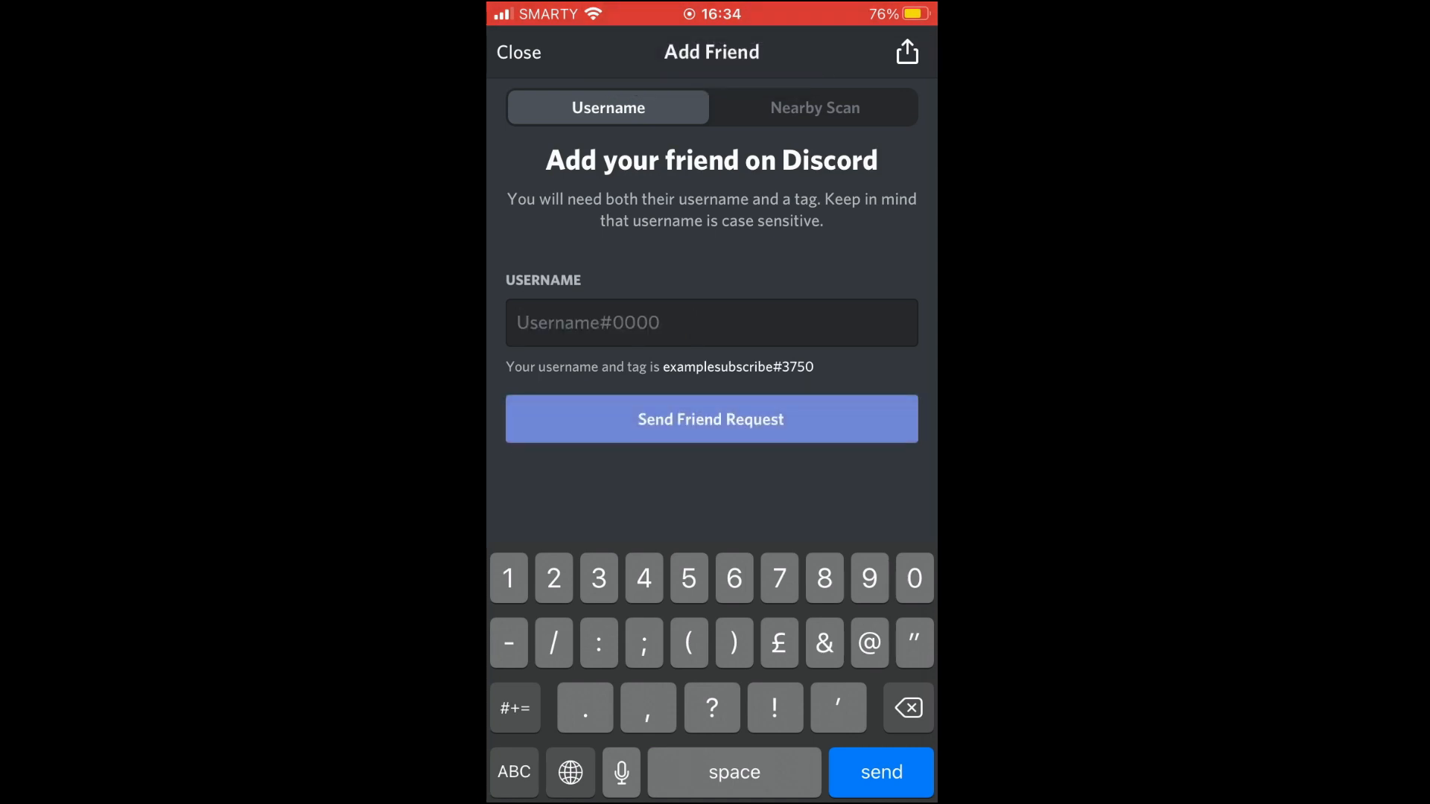
{"action": "left_click", "coordinate": [710, 420]}
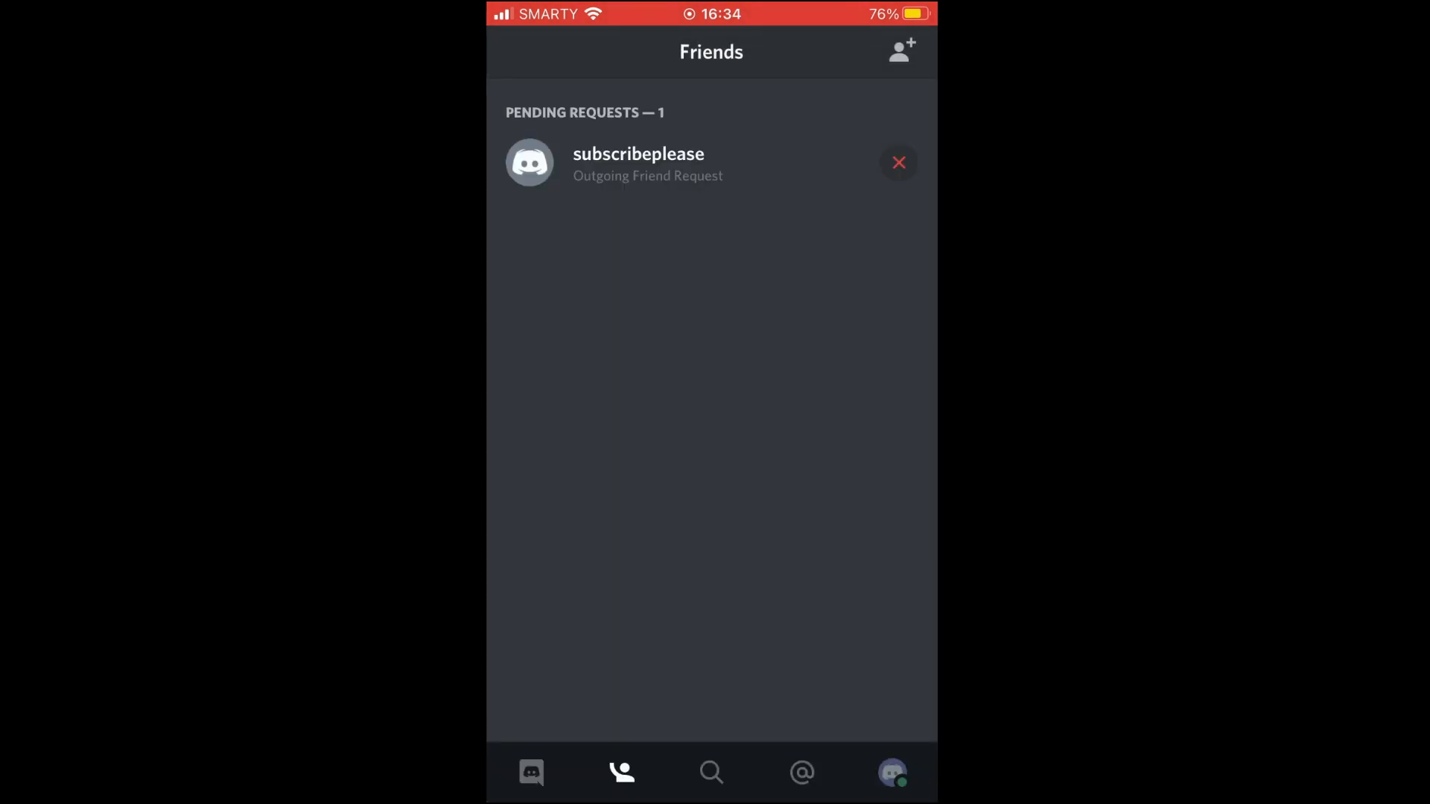